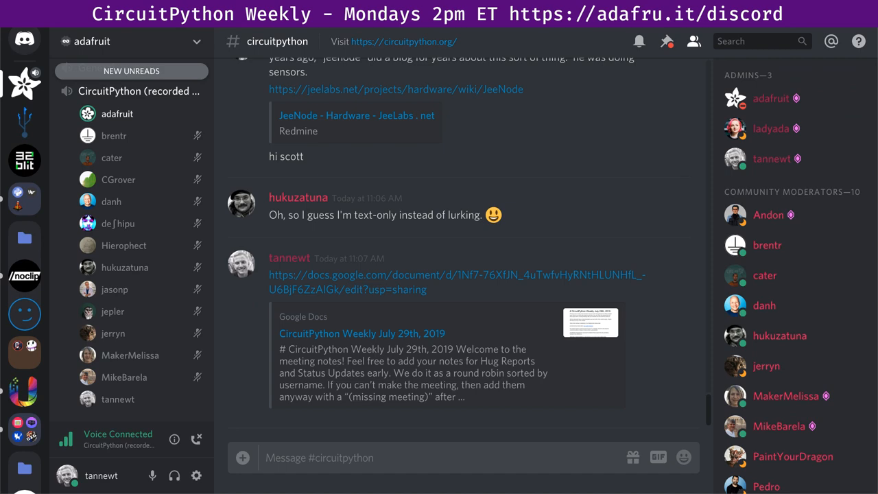
Step: Scroll #circuitpython down to the 'excellent idea!' reply below the STEMMA & STEMMA QT embed
scroll(down, 3)
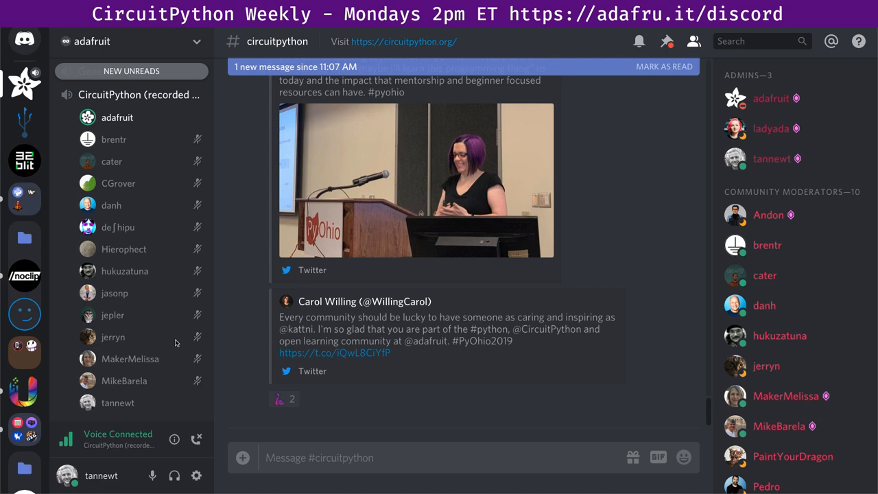
scroll(down, 3)
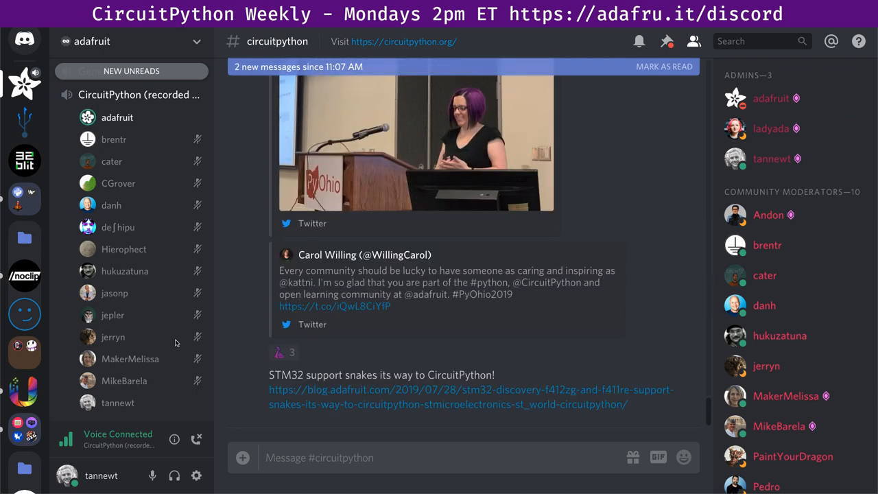
scroll(down, 3)
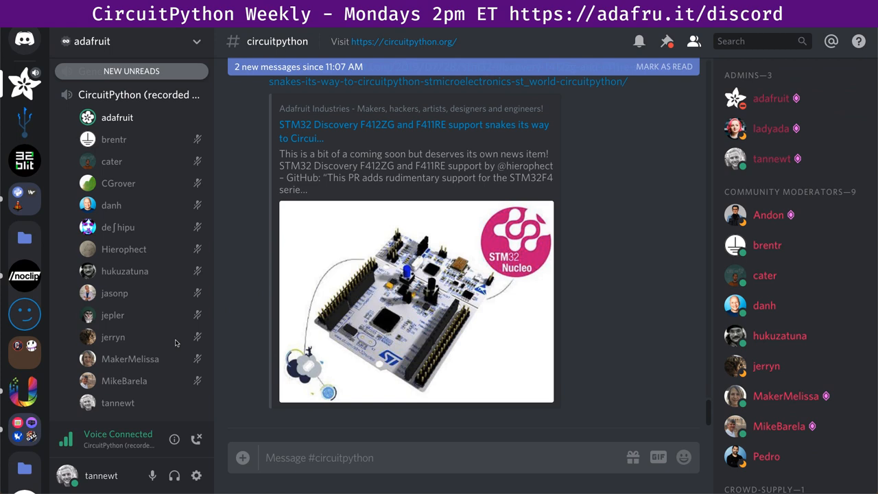
mouse_move(181, 345)
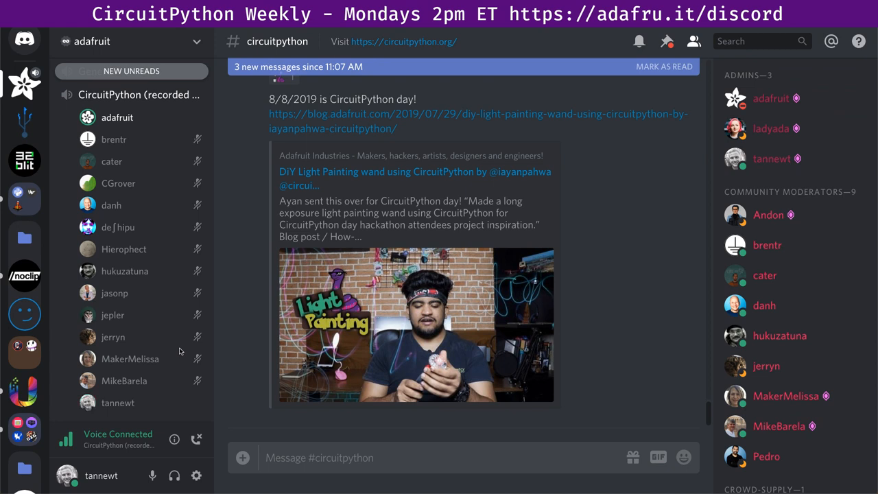
mouse_move(778, 314)
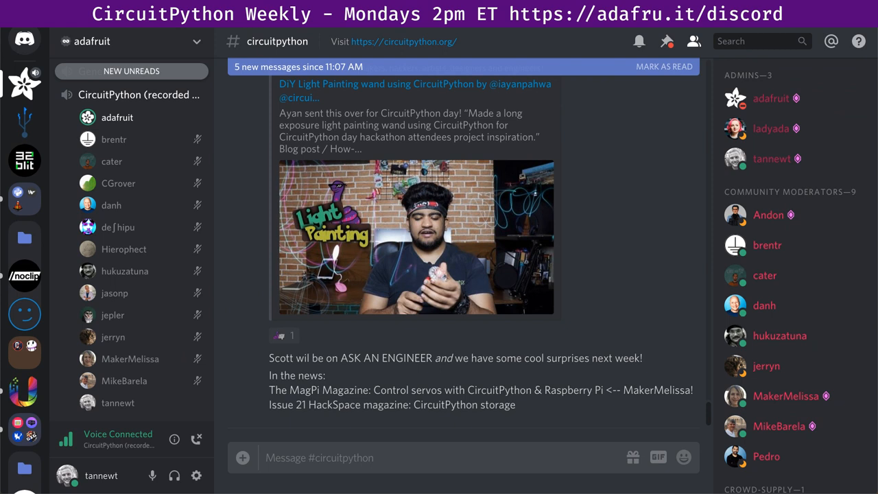
scroll(down, 3)
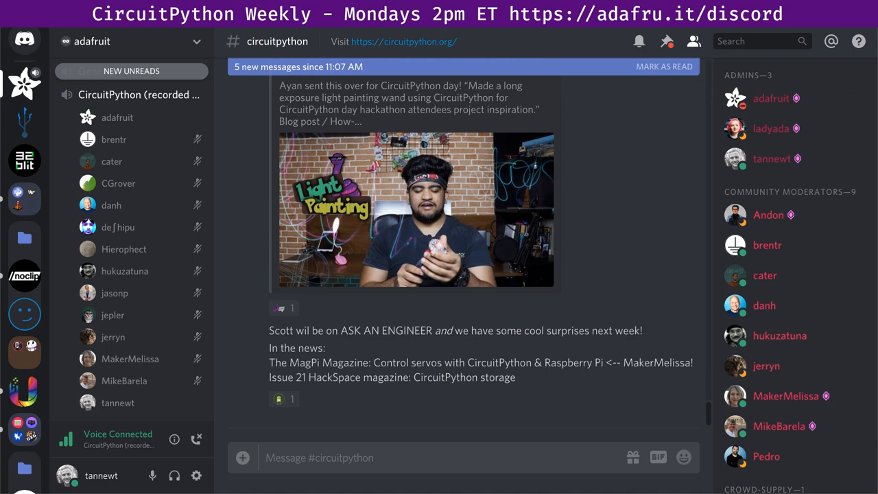
scroll(down, 3)
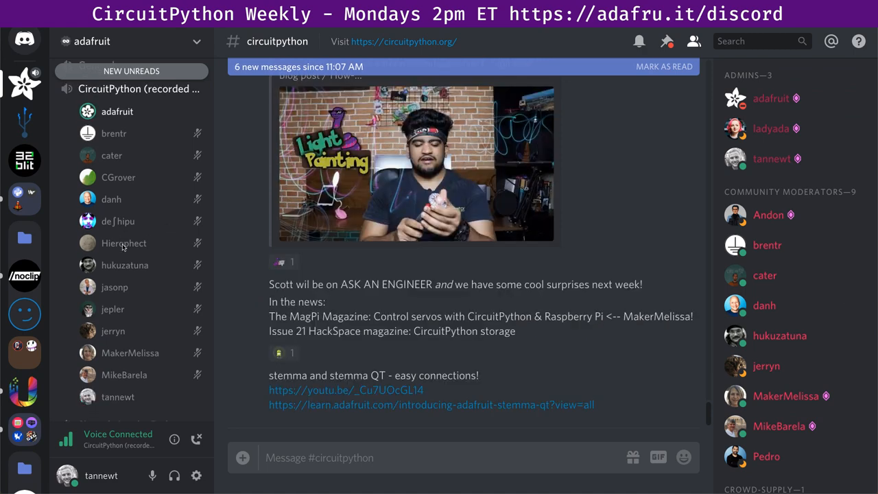
scroll(down, 3)
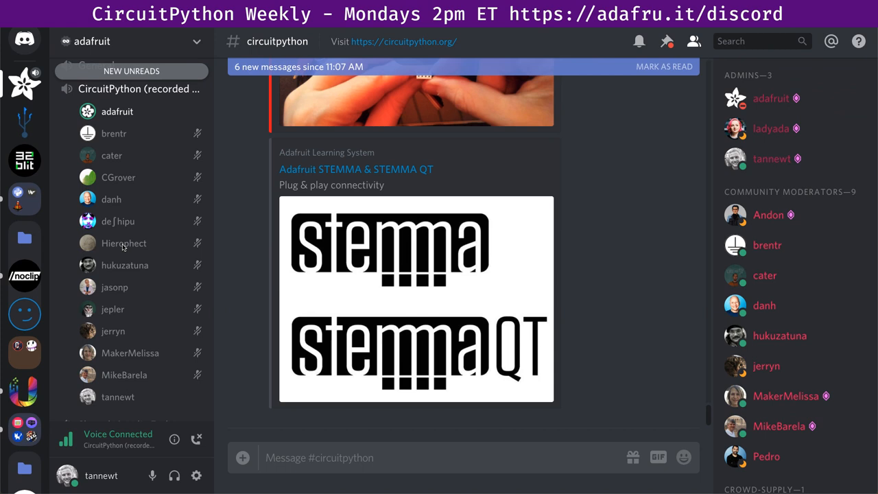
mouse_move(243, 286)
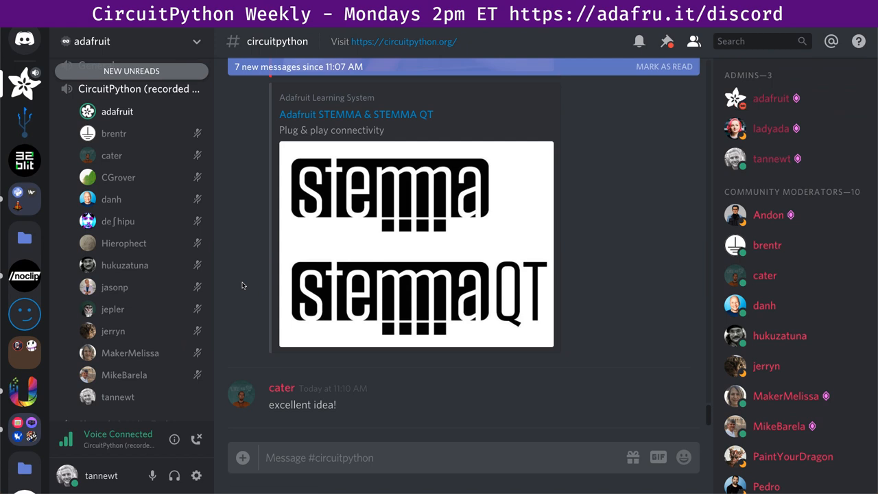
Step: Scroll down to the PyperCard Celsius/Fahrenheit converter tweet embed
scroll(down, 3)
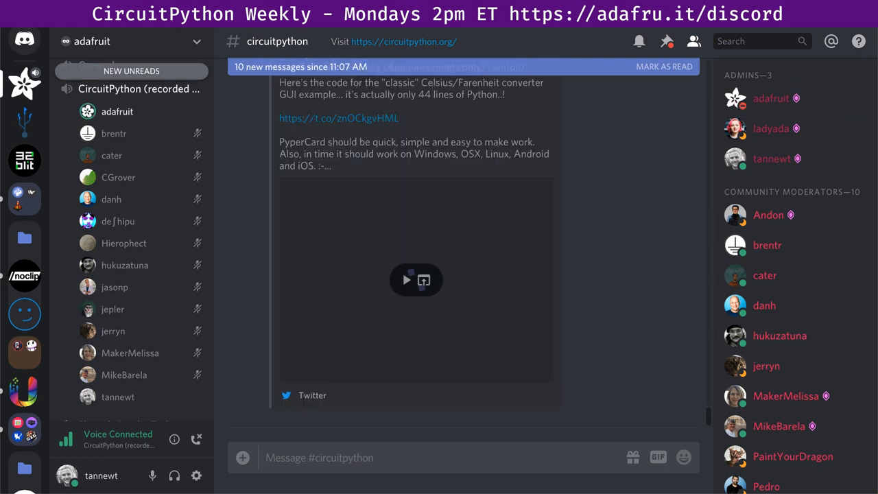
Step: Play the PyperCard tweet's embedded converter demo video
click(406, 279)
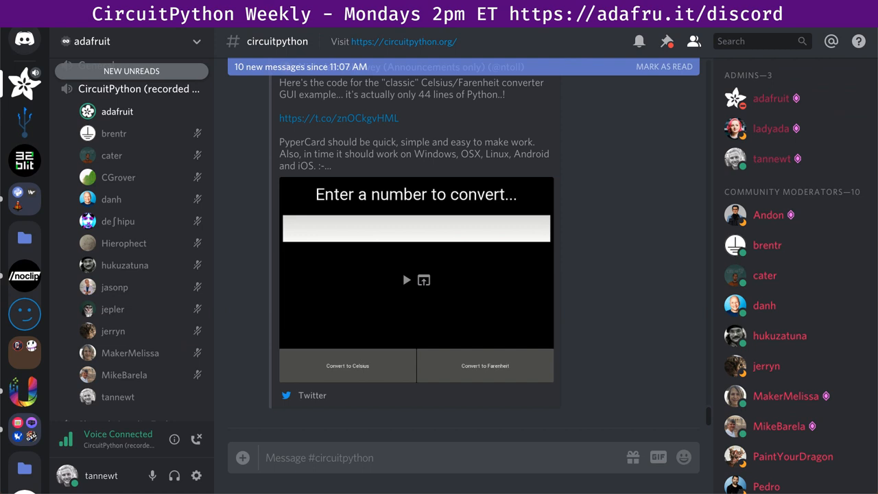
scroll(down, 3)
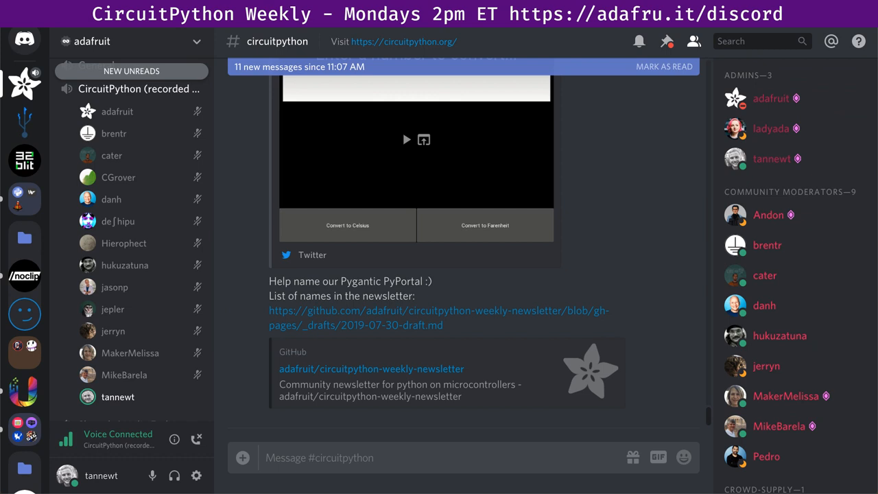
mouse_move(683, 335)
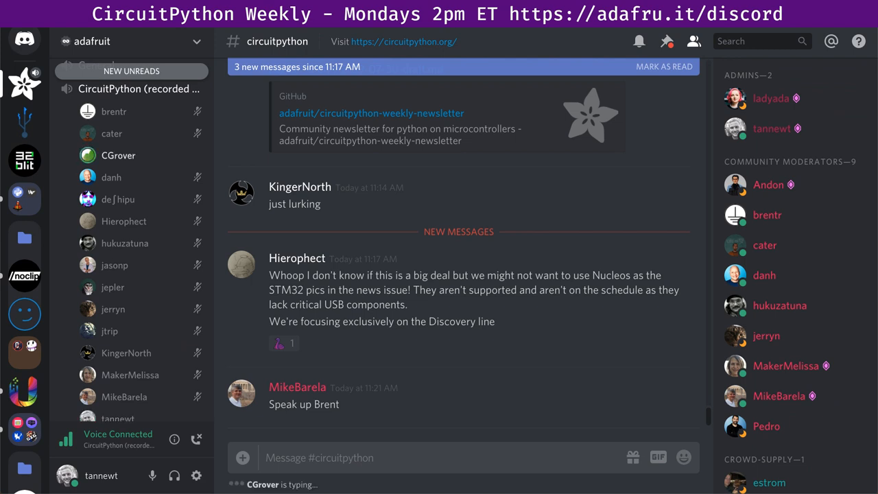
mouse_move(671, 330)
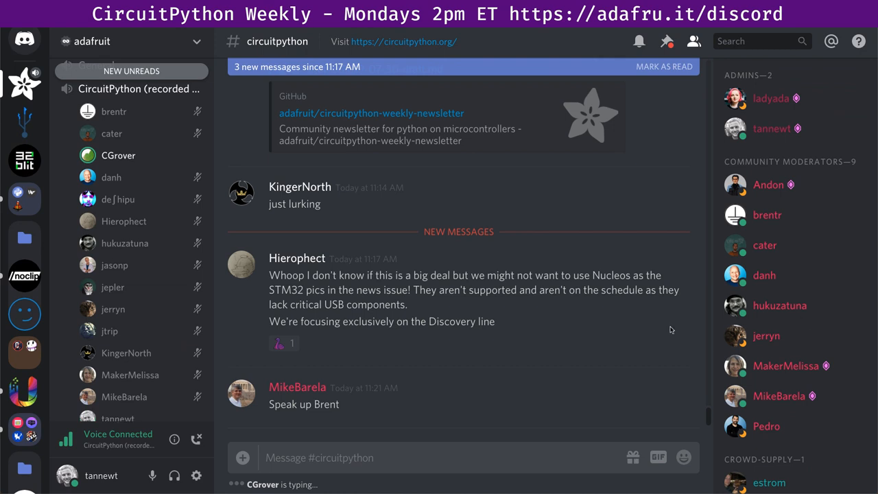
mouse_move(652, 330)
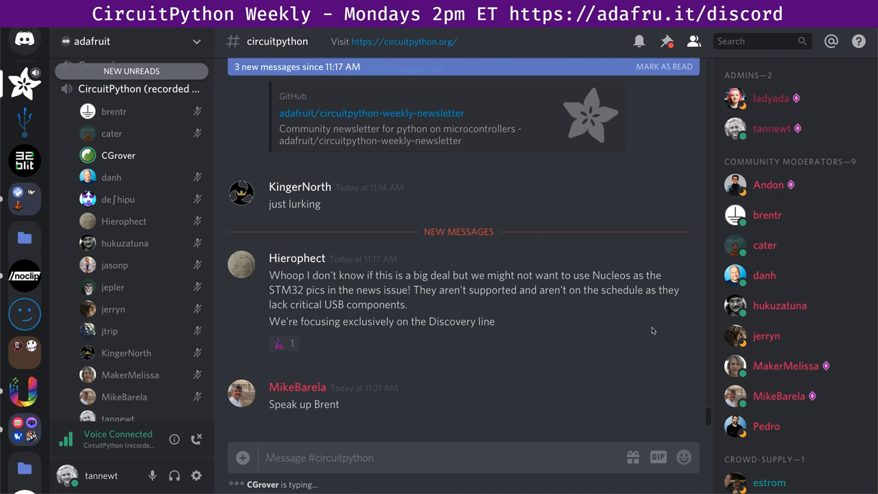
mouse_move(568, 331)
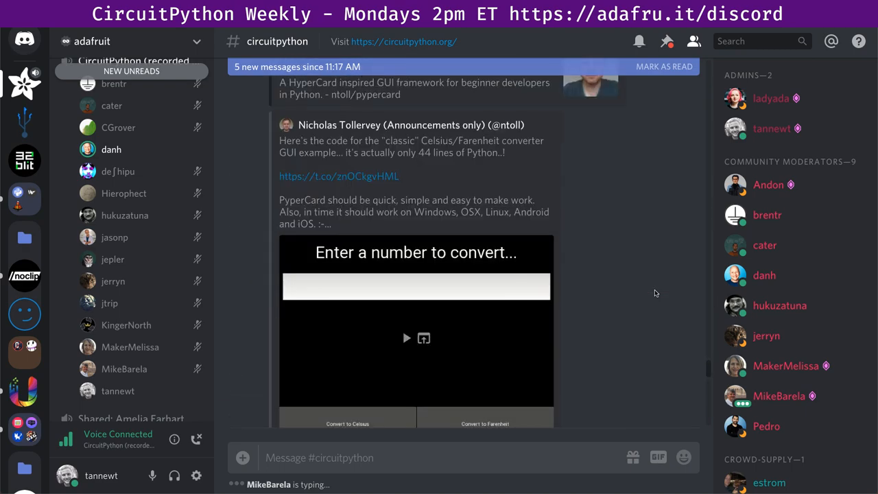
Step: Scroll down the #circuitpython history to MakerMelissa's note that Kattni misses two meetings
scroll(down, 3)
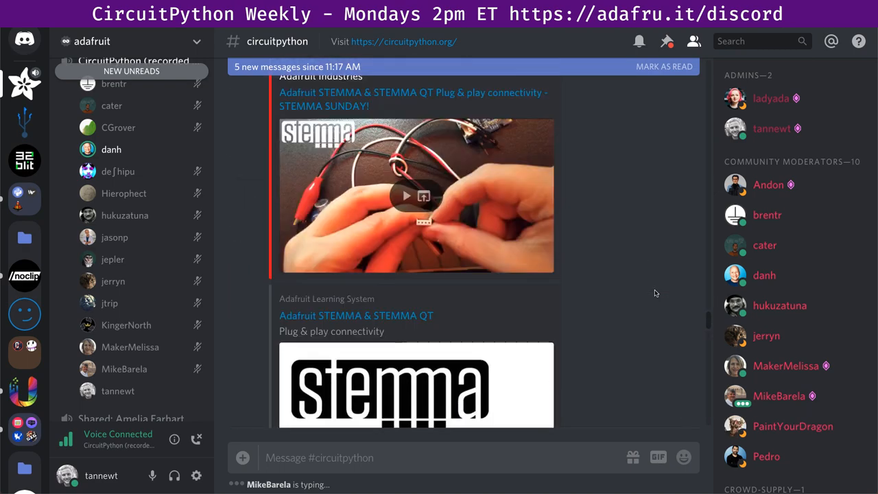
scroll(down, 3)
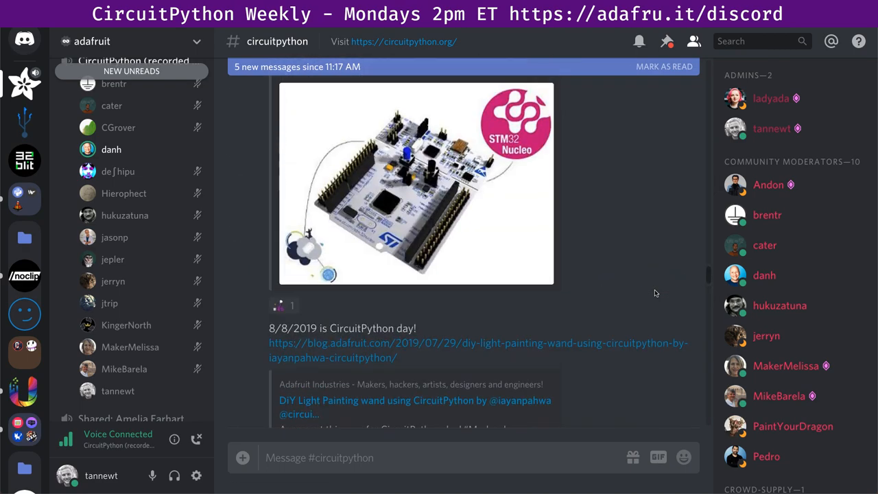
scroll(down, 3)
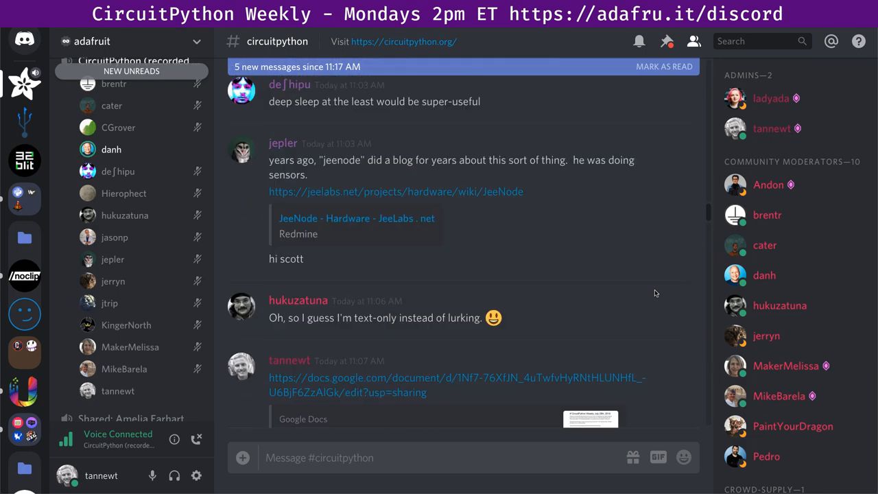
scroll(down, 3)
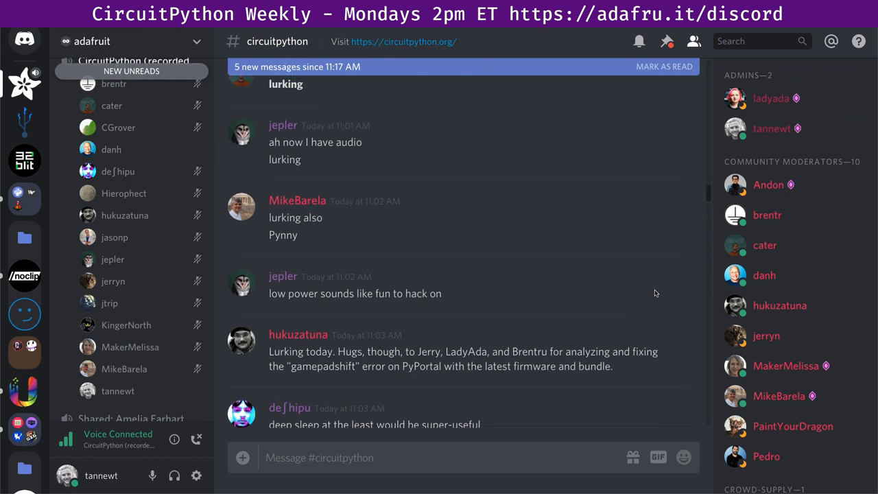
scroll(down, 3)
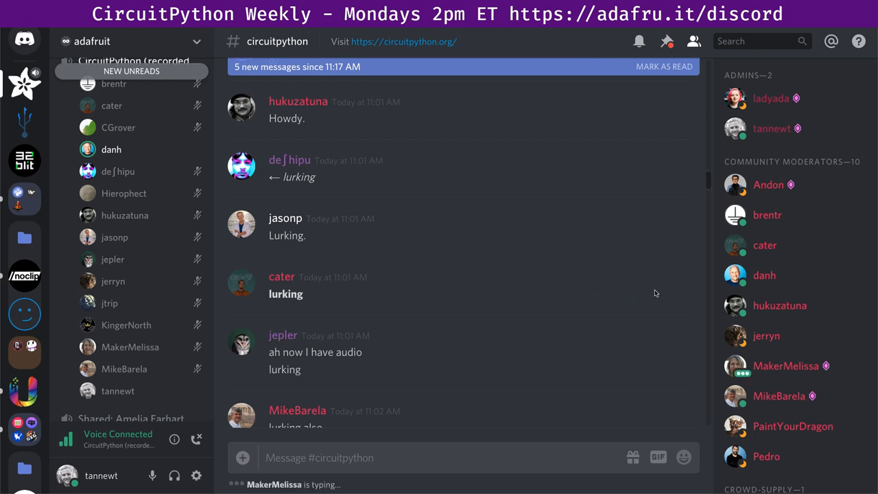
scroll(down, 3)
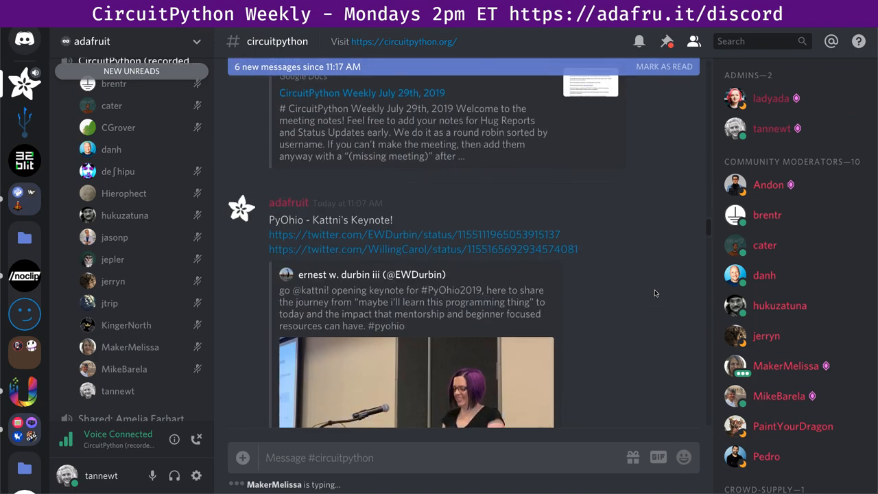
scroll(down, 3)
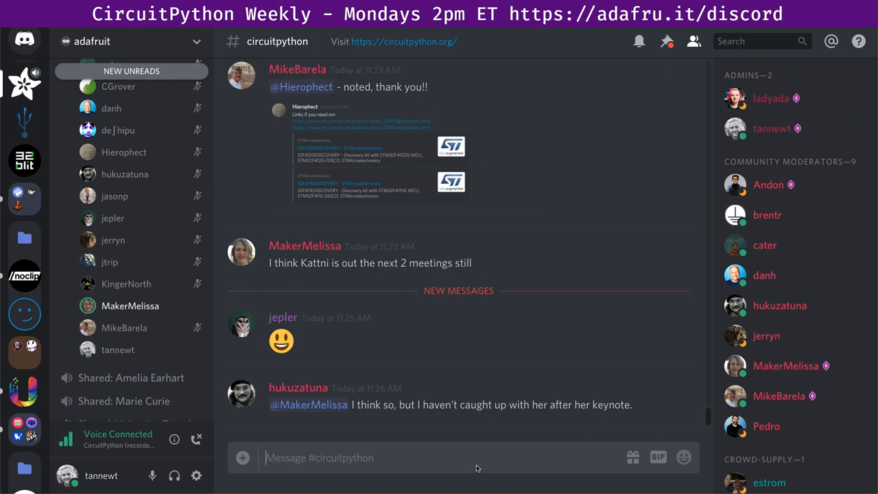
text(@hukuzatuna did you ha)
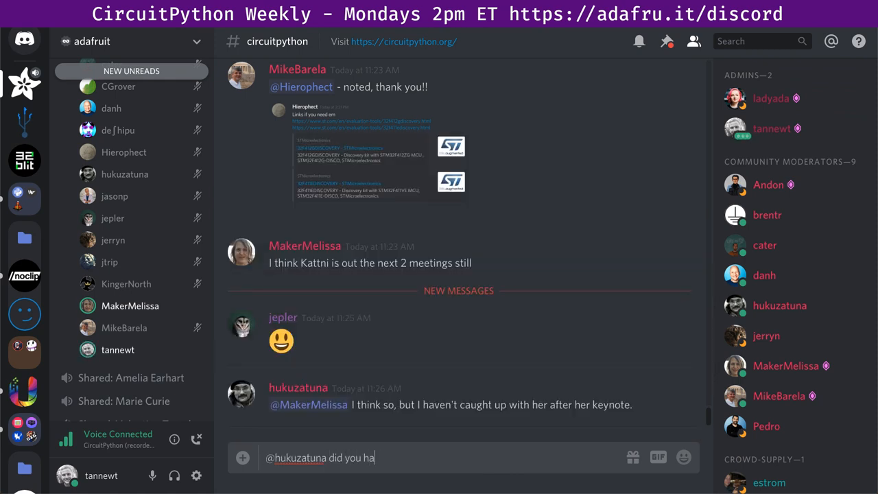
text(ve hugs)
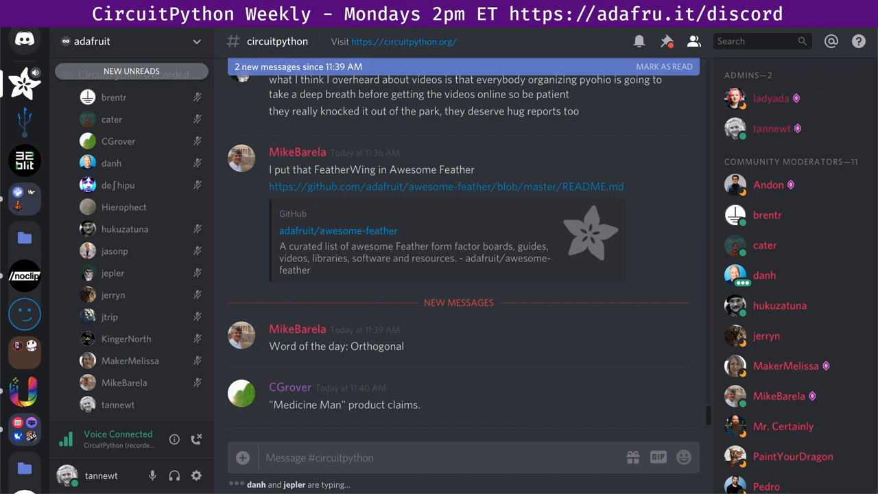
mouse_move(123, 206)
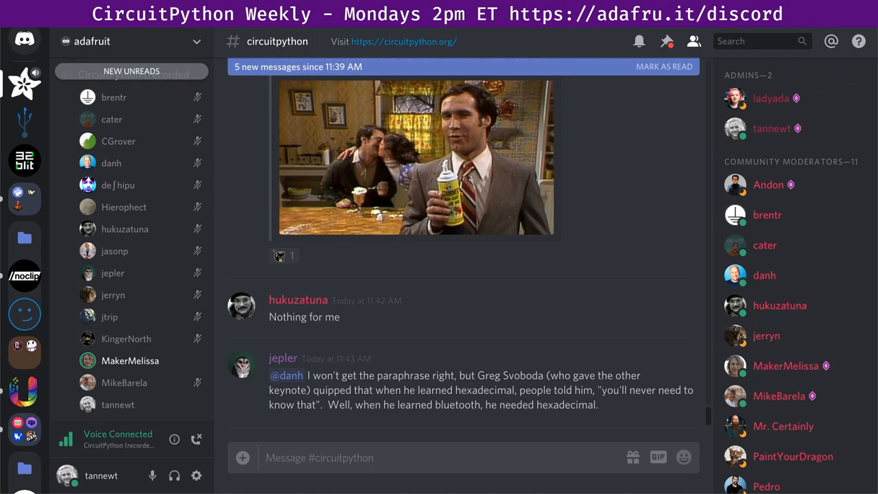
scroll(down, 3)
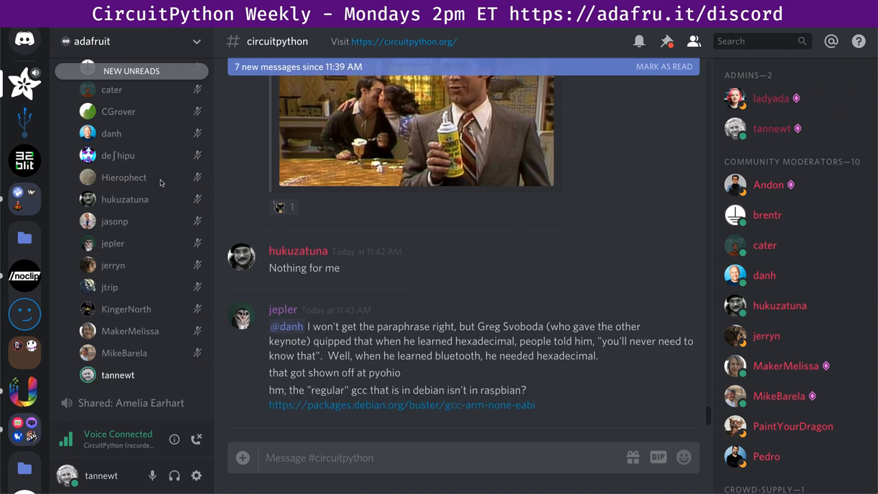
mouse_move(141, 189)
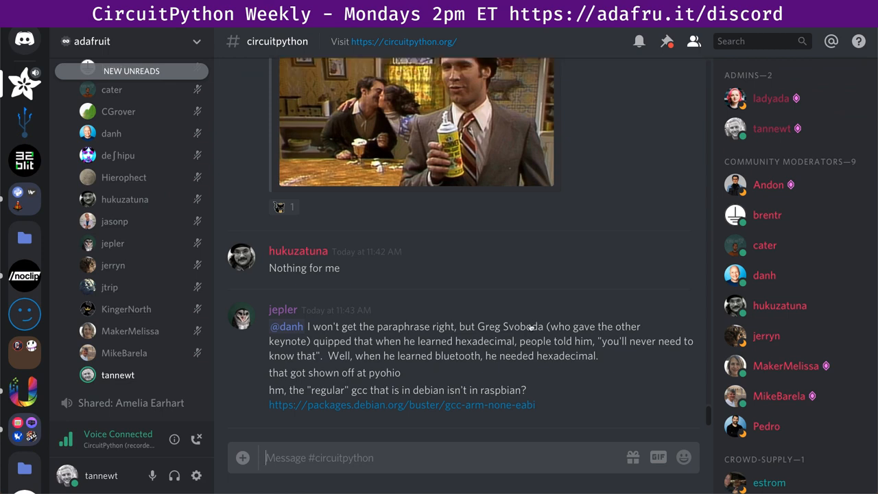
mouse_move(214, 224)
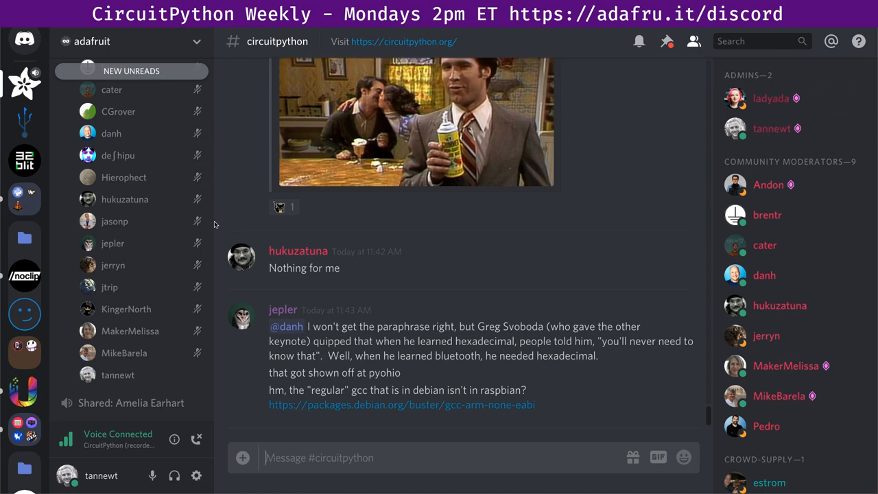